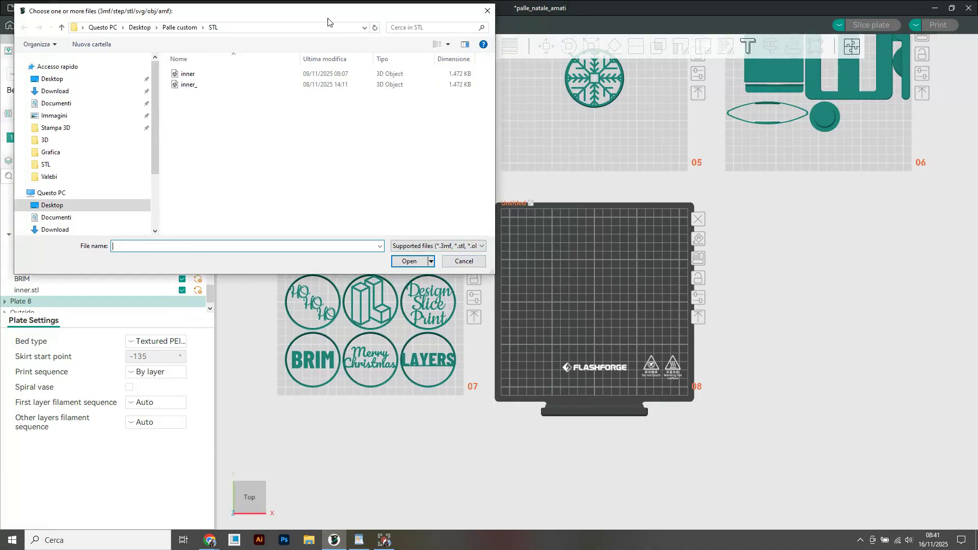
Import inner.stl from the file dialog onto the empty plate 8.
left_click(409, 261)
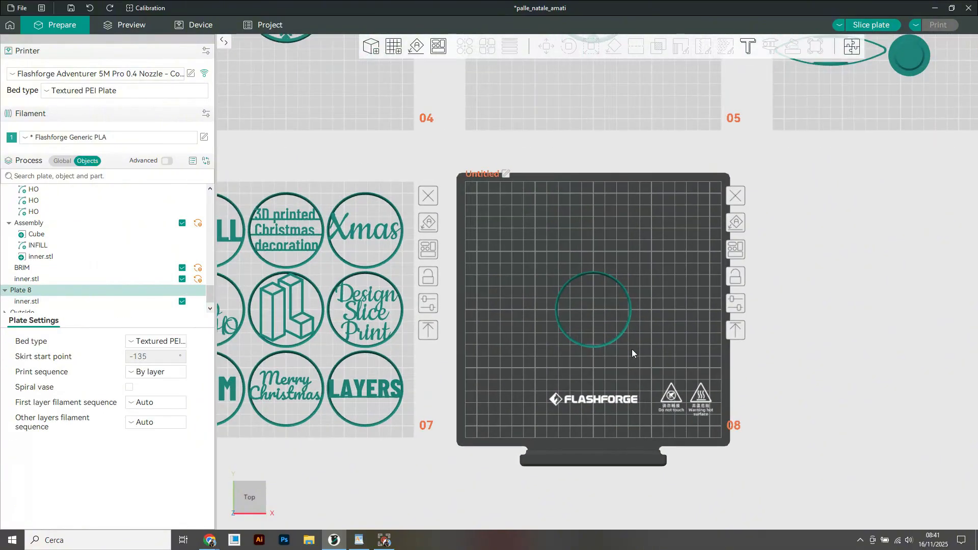
Add an embossed text shape reading 'Merry Christmas' and scale it to span the ring.
right_click(632, 353)
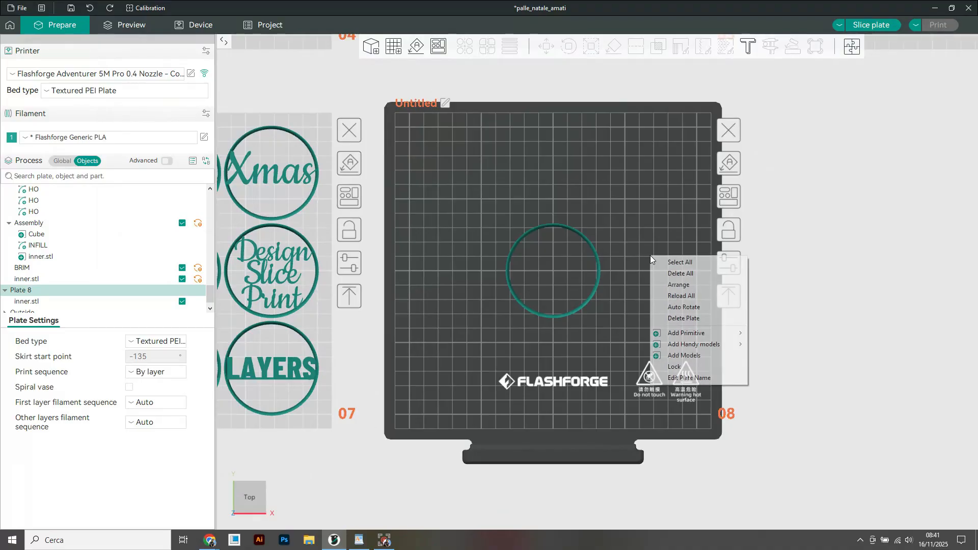
mouse_move(686, 333)
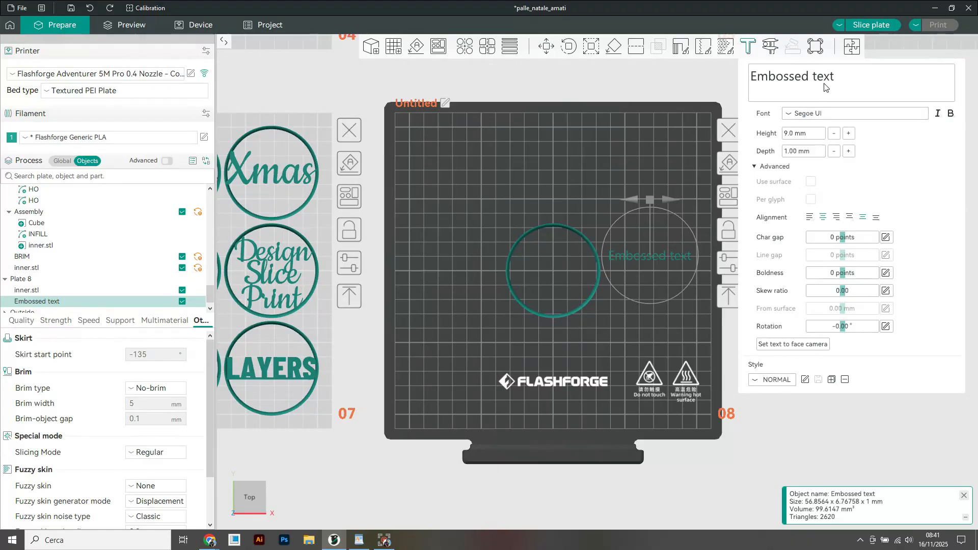
triple_click(791, 76)
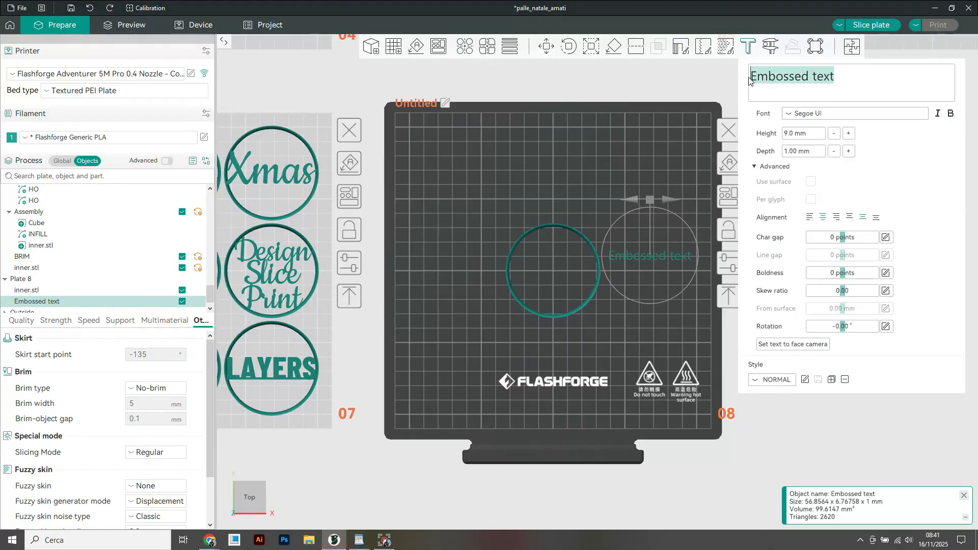
type("Merry")
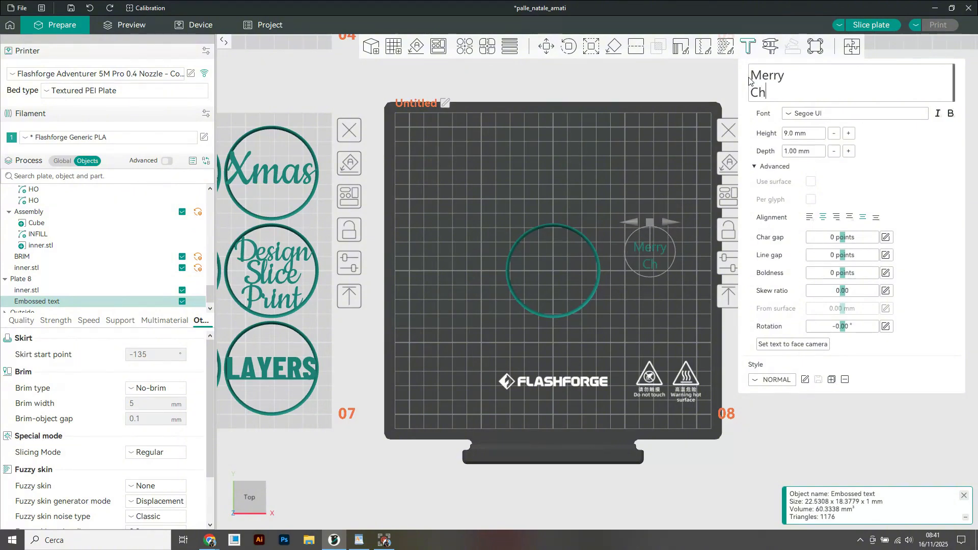
type("ristmas")
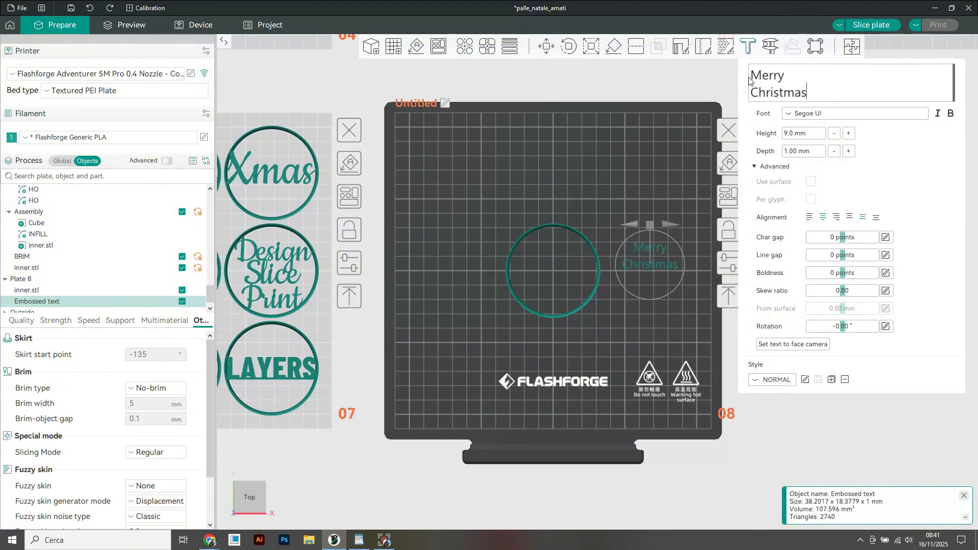
left_click(855, 113)
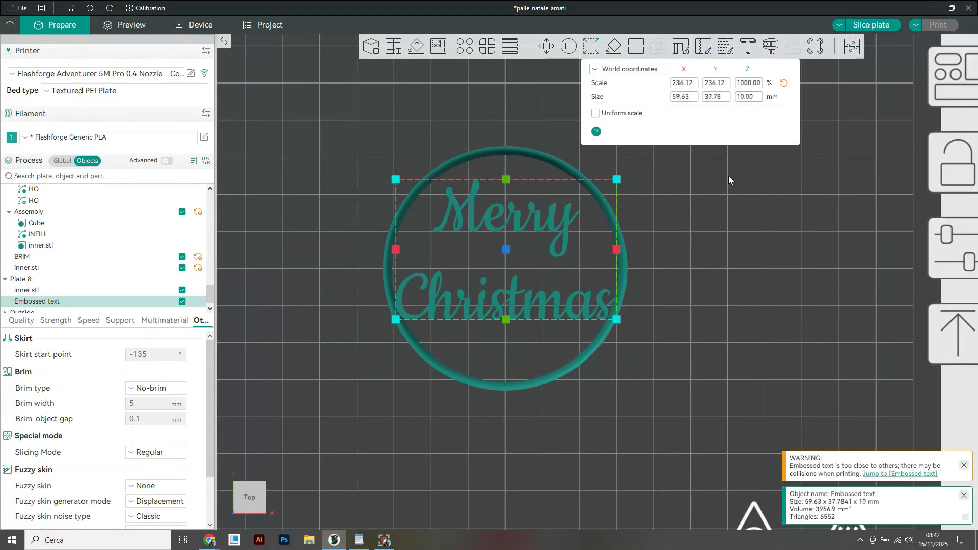
mouse_move(708, 234)
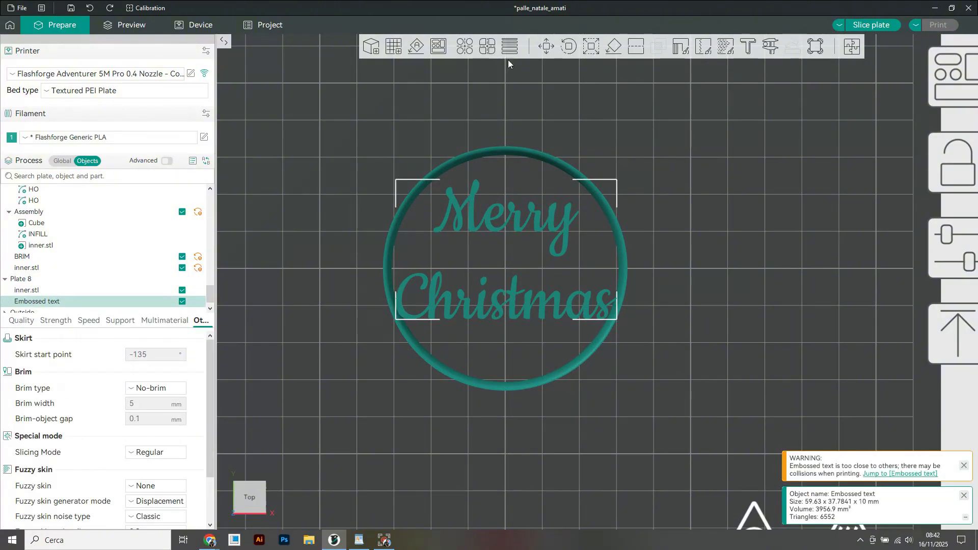
mouse_move(464, 45)
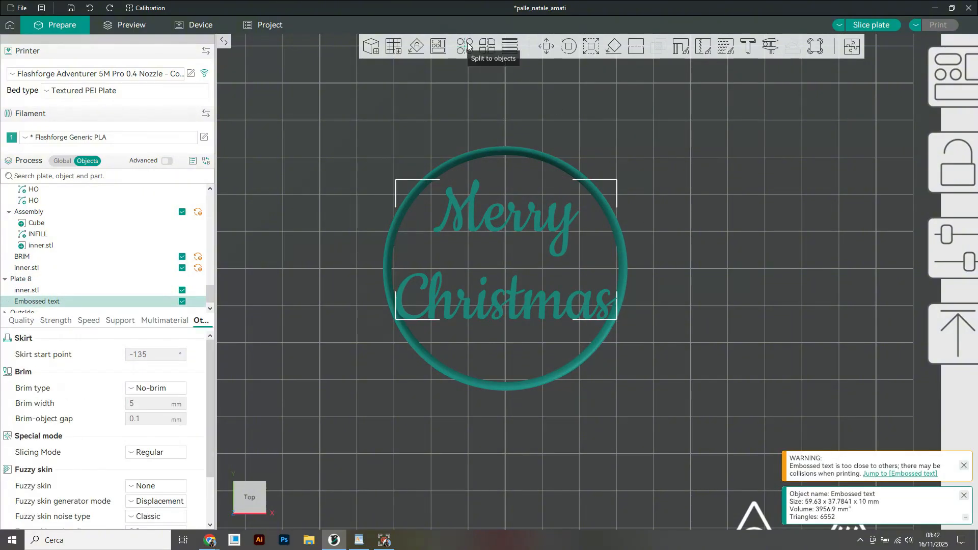
Split the text into three objects and shape a cube into a thin 1×3 mm bridge.
left_click(465, 45)
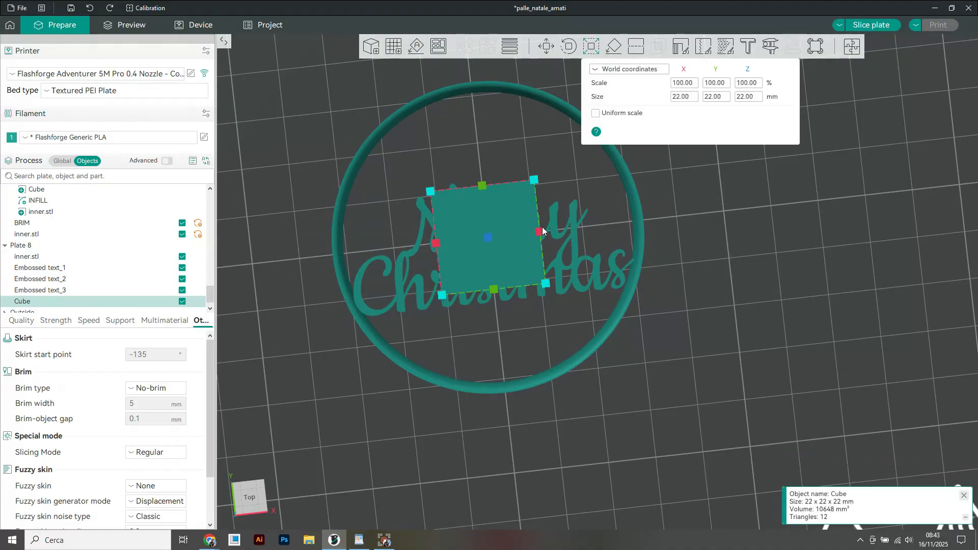
left_click_drag(533, 233, 488, 240)
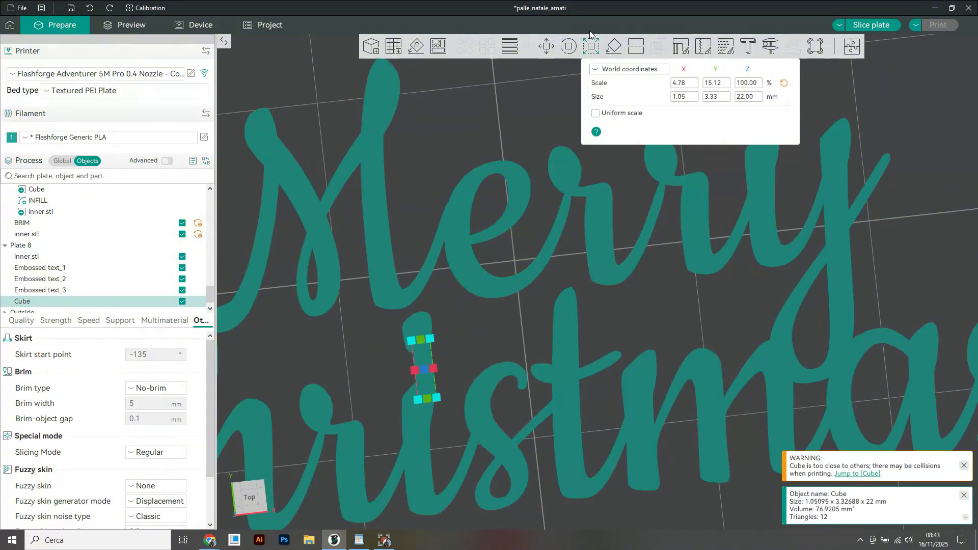
left_click(567, 45)
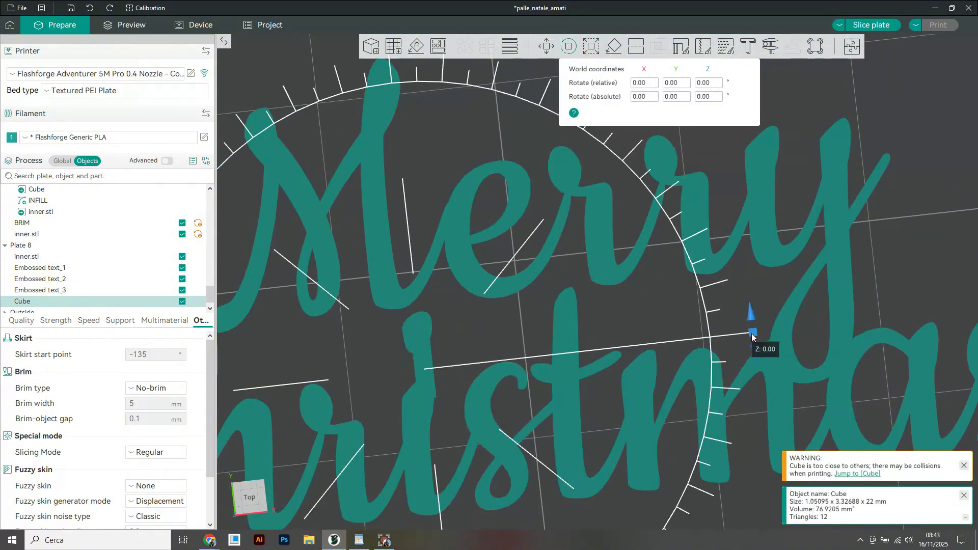
left_click(590, 47)
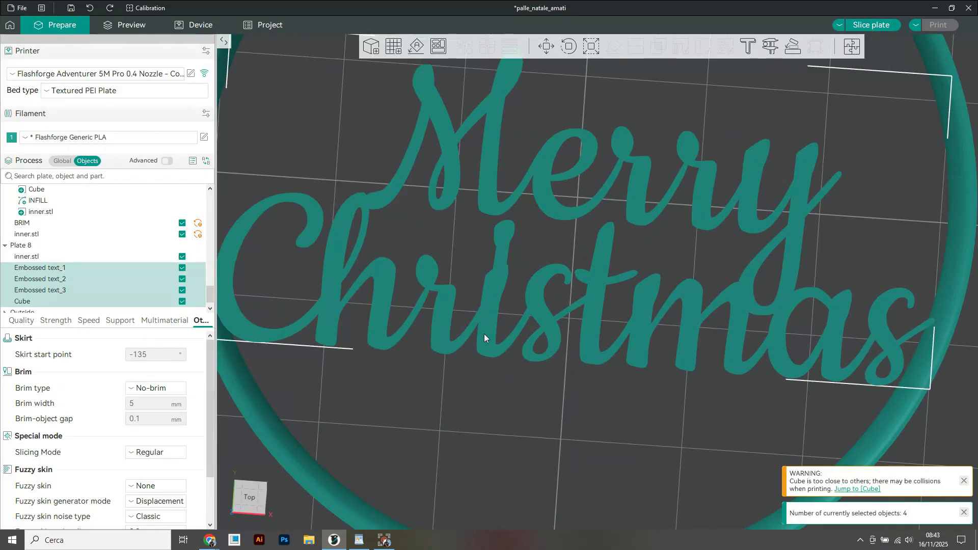
Assemble the text pieces and bar, then enlarge the lettering to fill the ring.
right_click(486, 338)
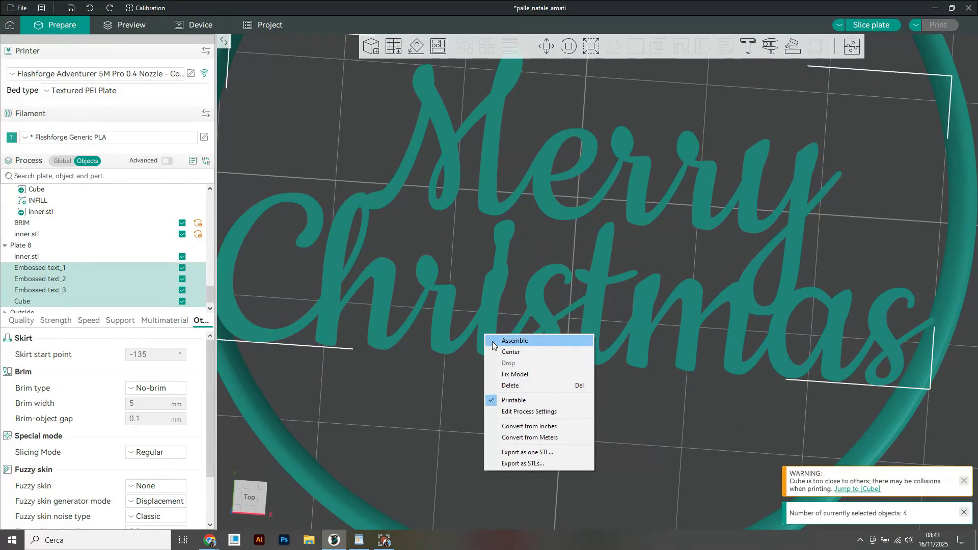
left_click(514, 341)
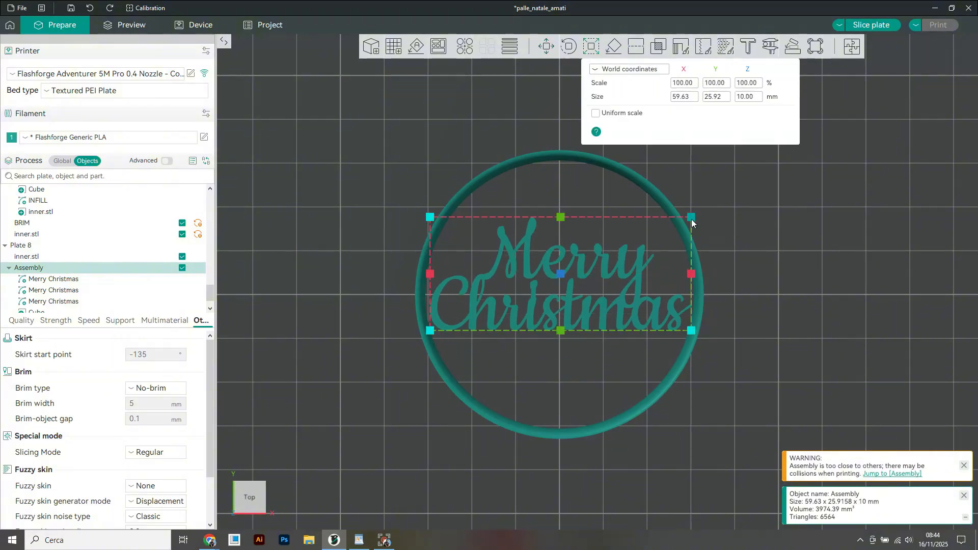
left_click_drag(693, 218, 699, 217)
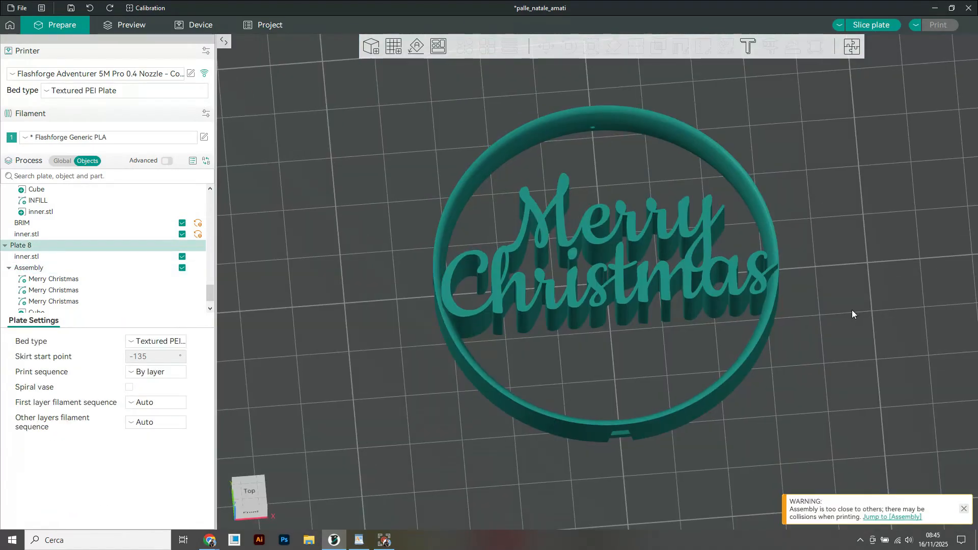
Assemble the Merry Christmas lettering with the inner ring and slice plate 8.
left_click(29, 267)
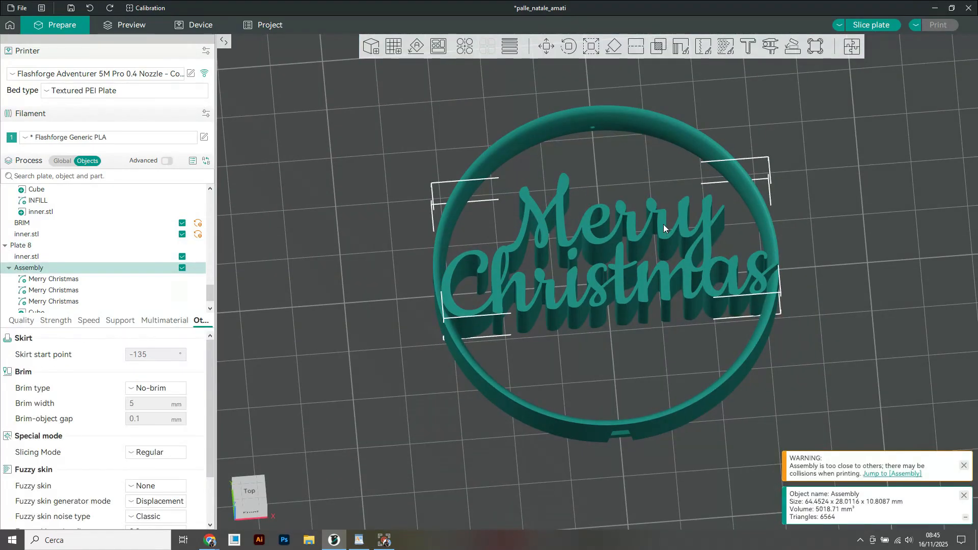
right_click(662, 227)
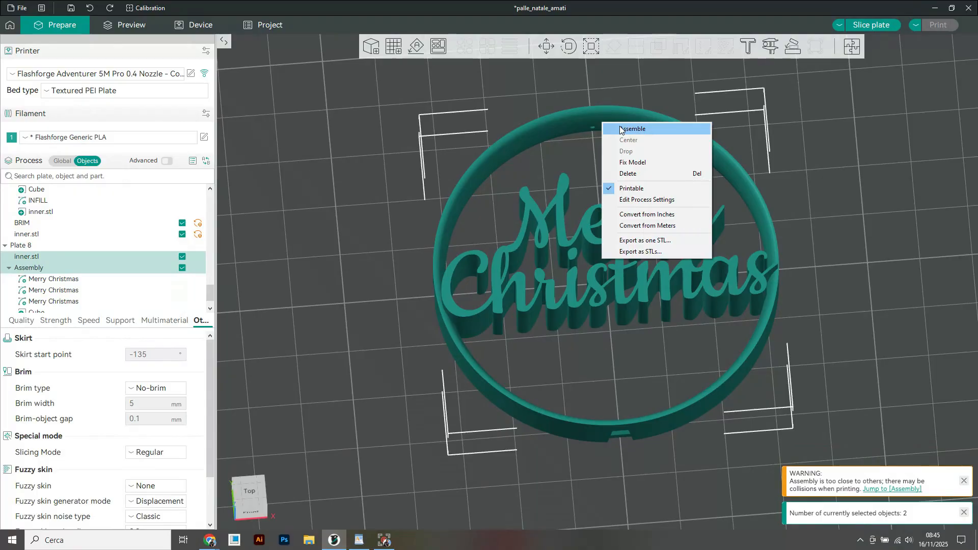
left_click(633, 129)
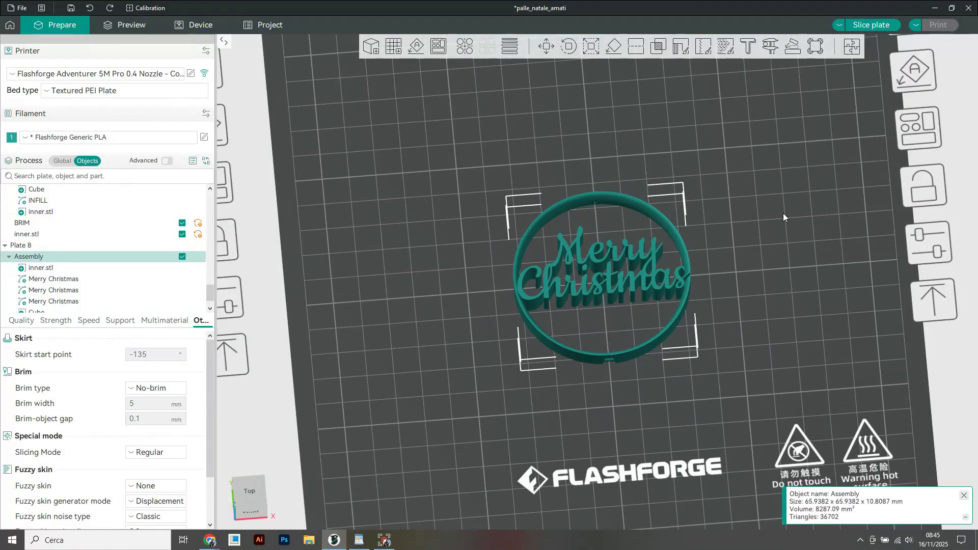
left_click(131, 25)
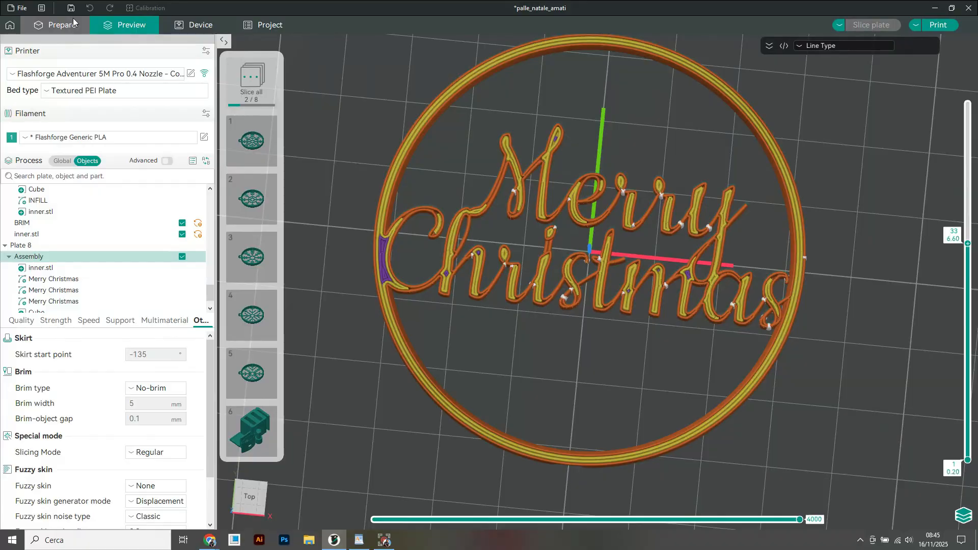
Leave the preview for preparation mode, showing plate 7's nine discs.
left_click(56, 24)
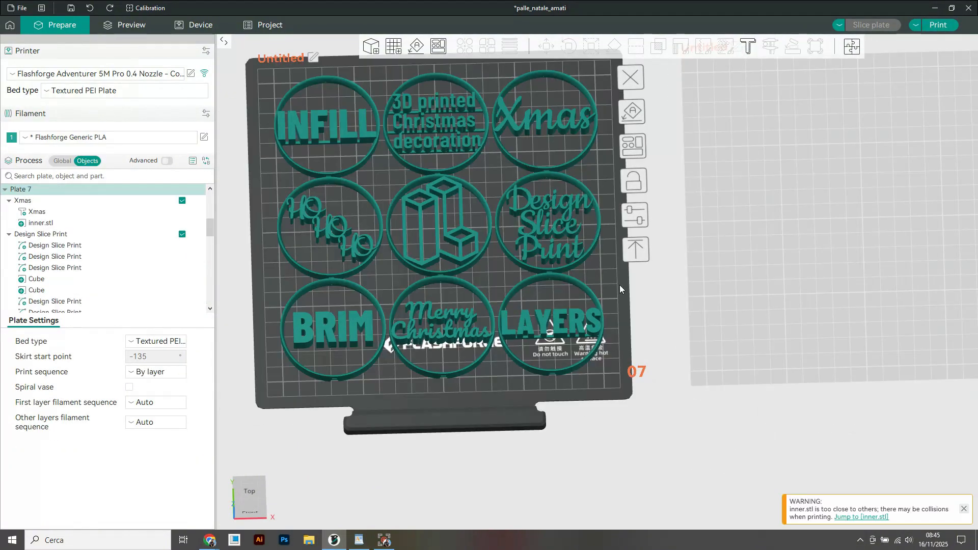
Set the BRIM disc's ring to an inner brim with 0 gap and slice its plate.
left_click(330, 325)
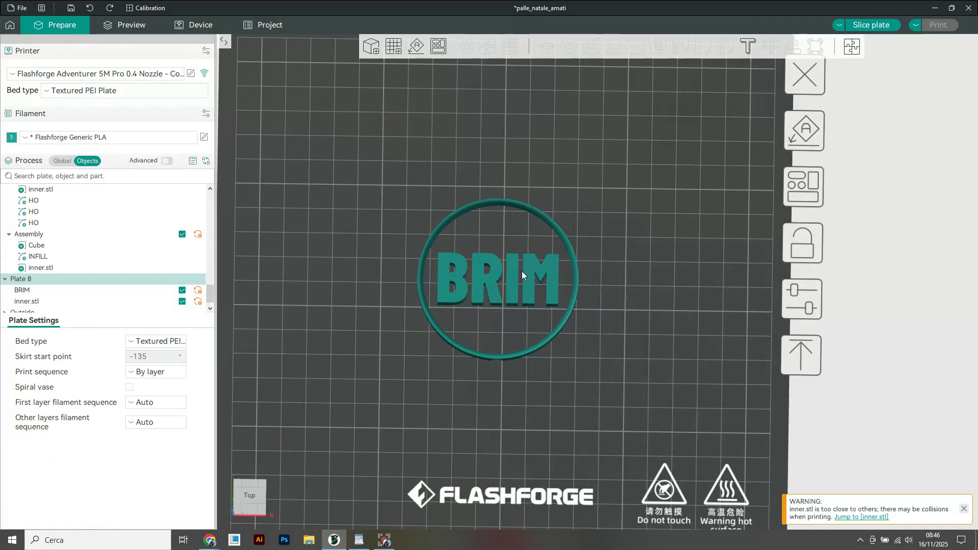
left_click(498, 276)
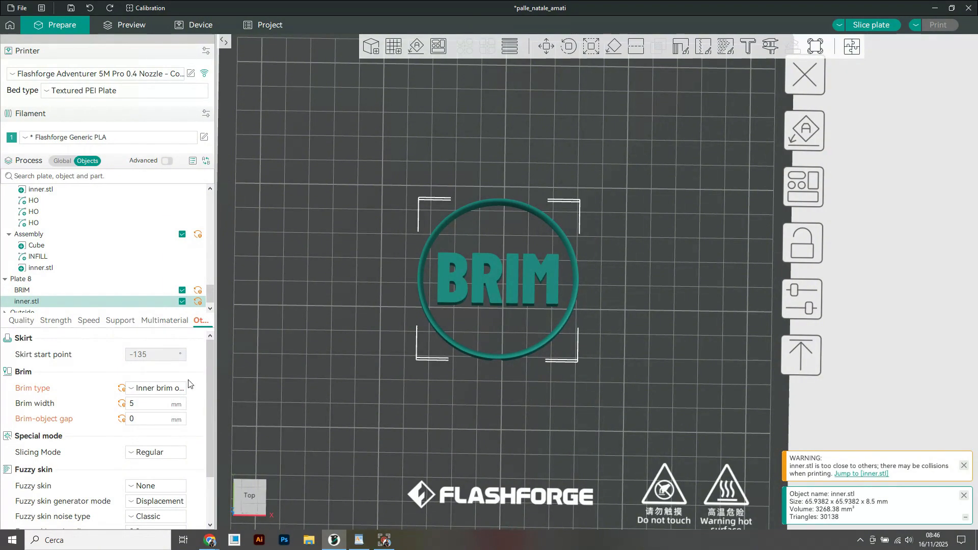
mouse_move(159, 388)
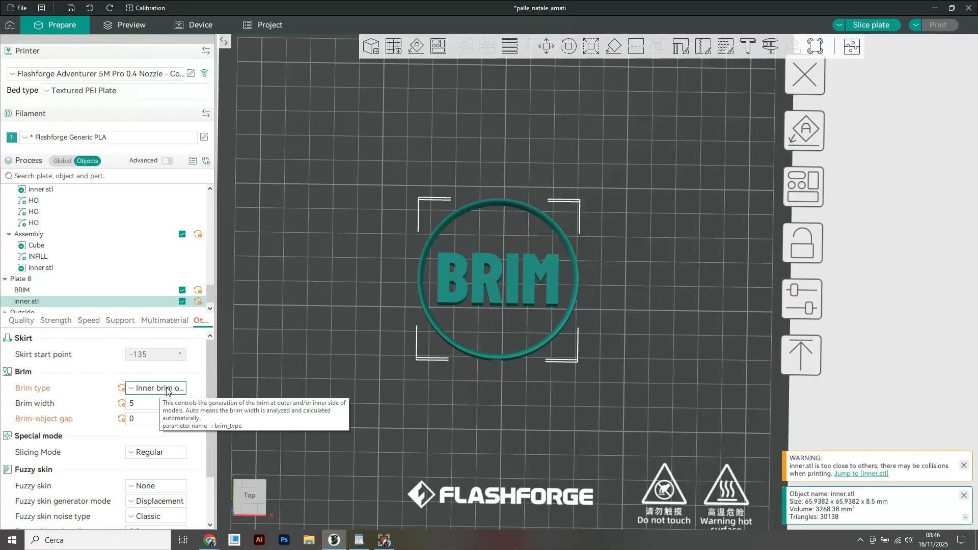
left_click(153, 403)
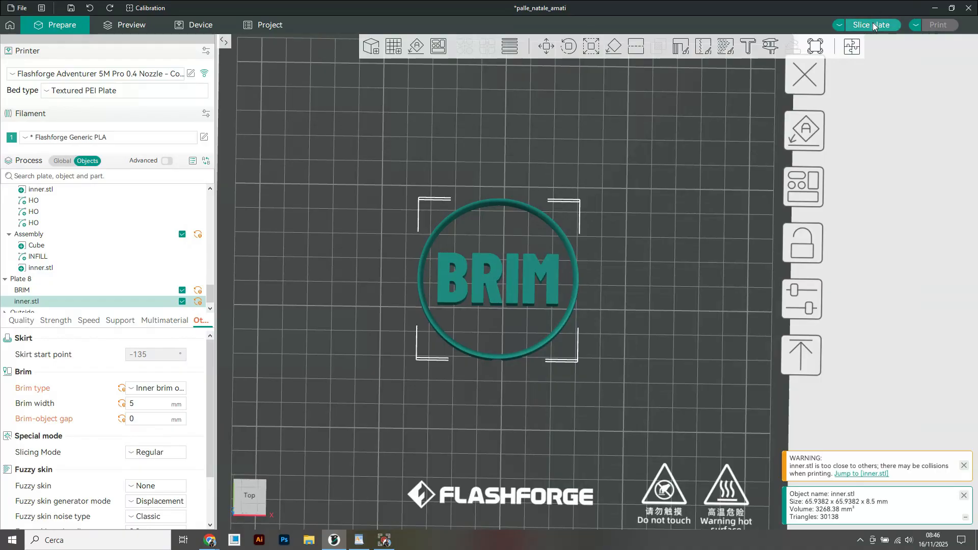
left_click(872, 25)
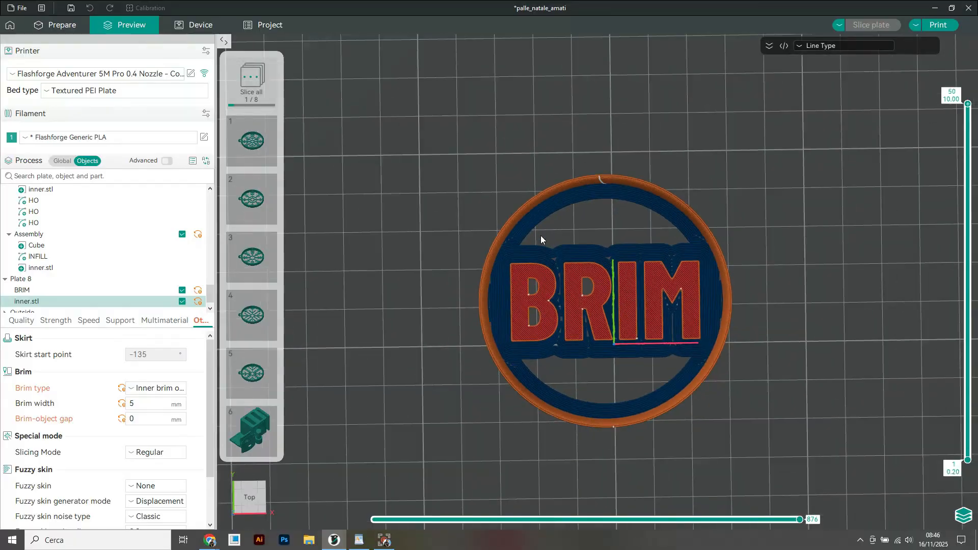
Leave the preview for preparation mode to view the INFILL disc on plate 8.
left_click(55, 25)
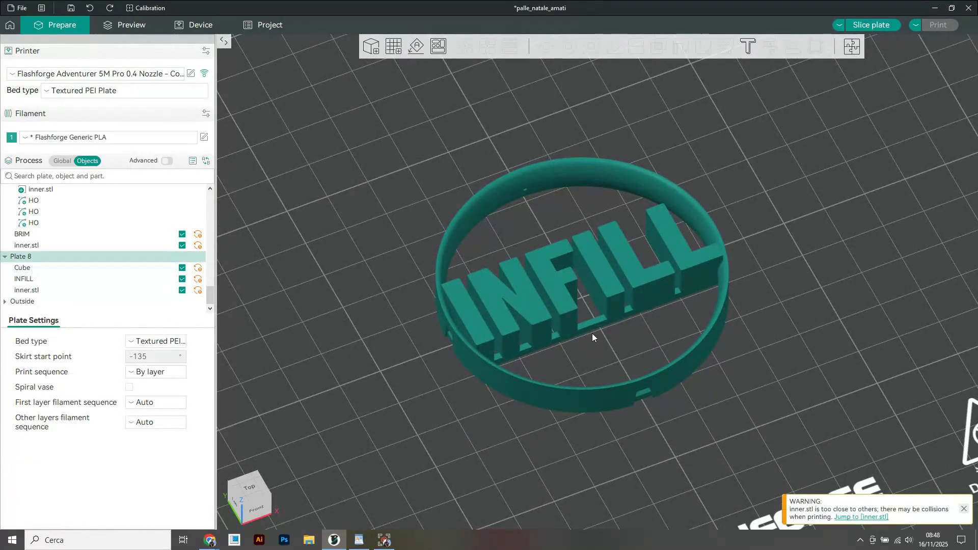
Select the logo-and-ring assembly on plate 8, 'Blank inner'.
left_click(23, 279)
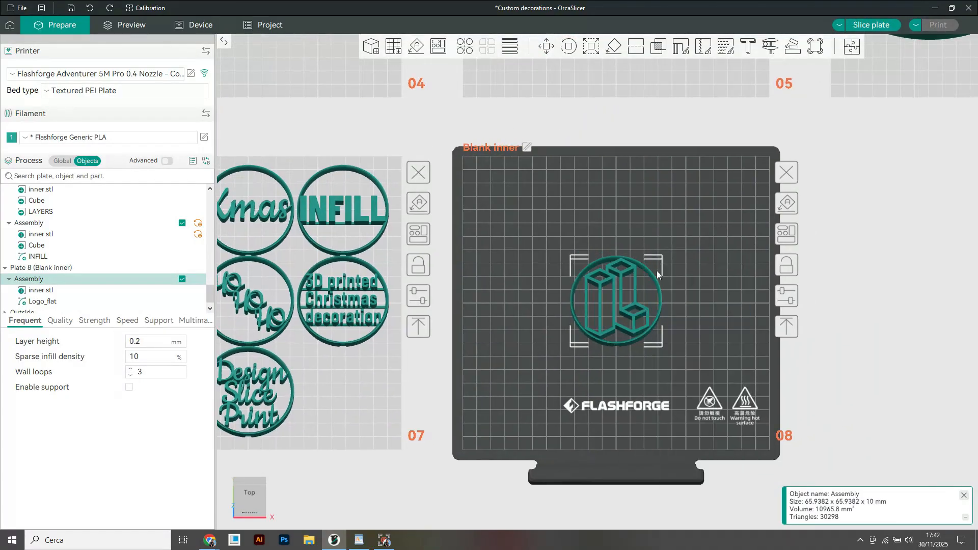
Add the SVG logo at 10 mm, assemble it with the ring, and slice.
left_click(42, 268)
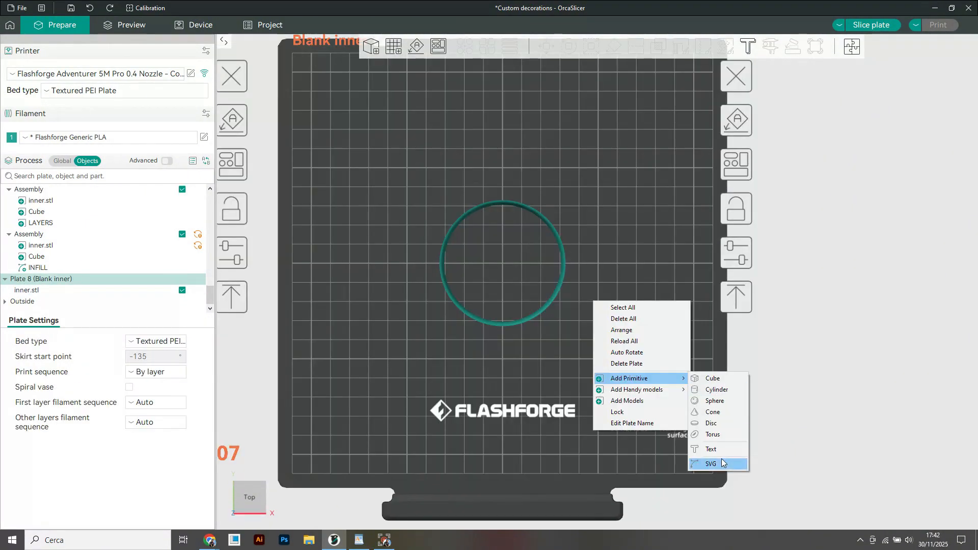
left_click(709, 464)
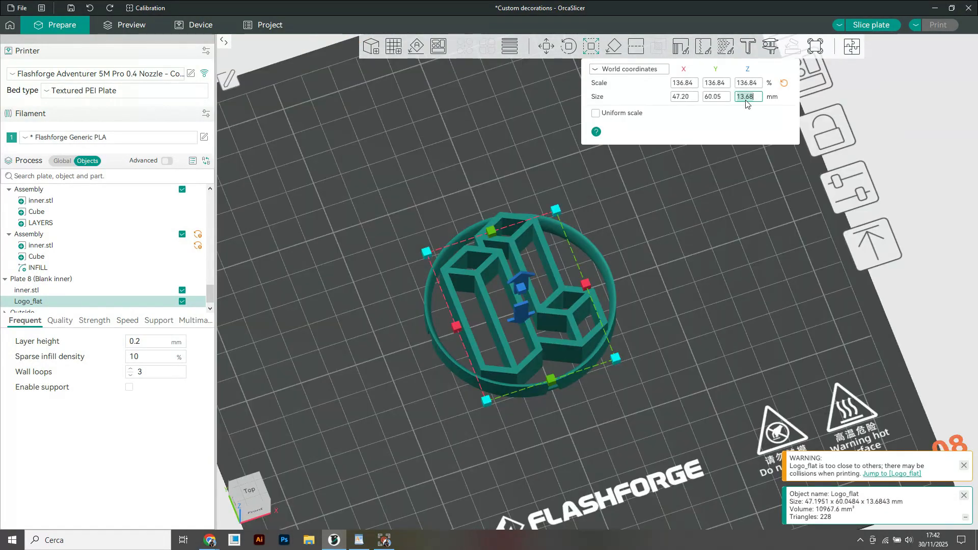
type("10.00")
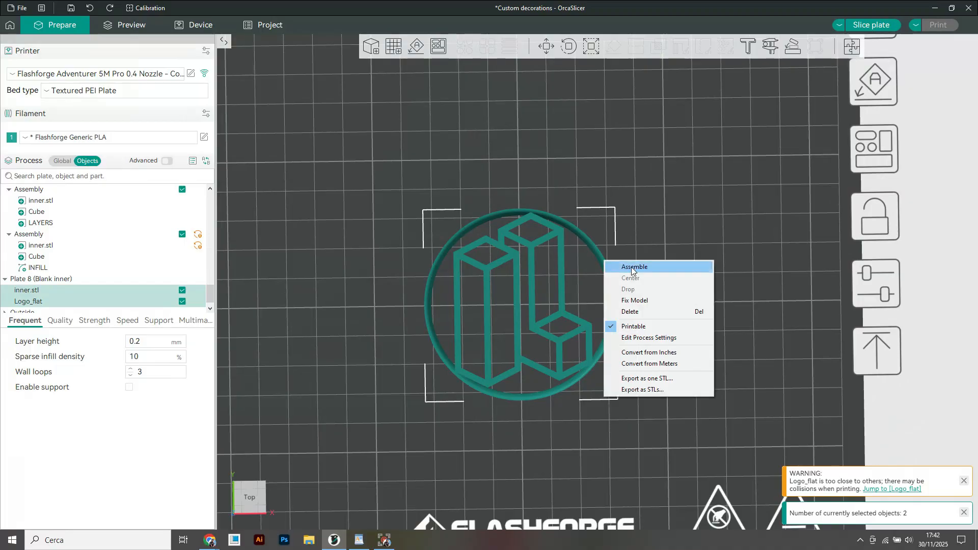
left_click(130, 25)
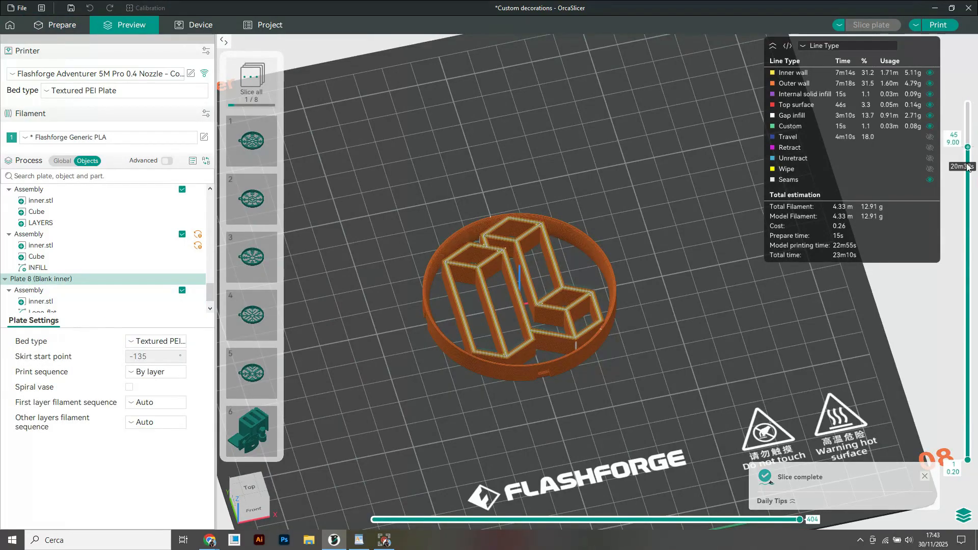
left_click(55, 25)
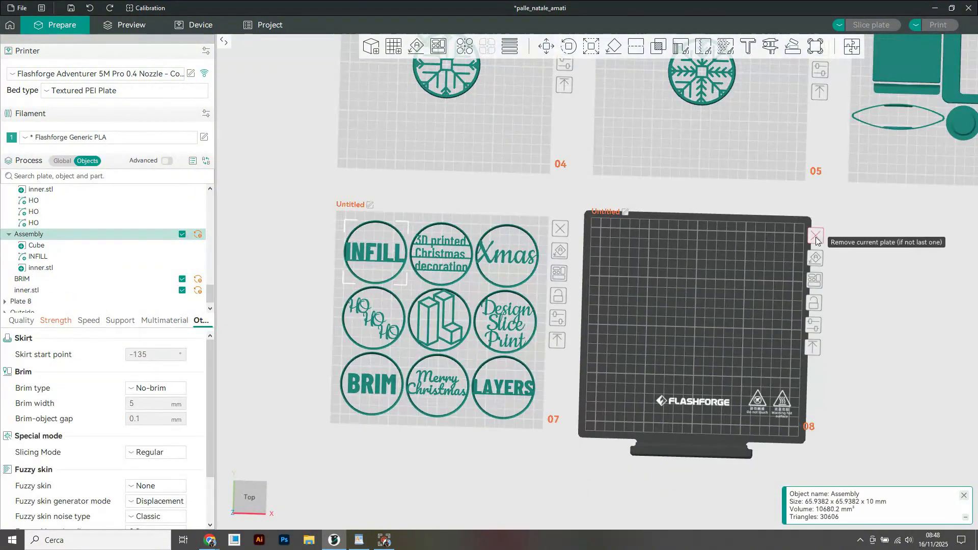
Delete empty plate 08 and slice plate 07 with its nine discs.
left_click(815, 236)
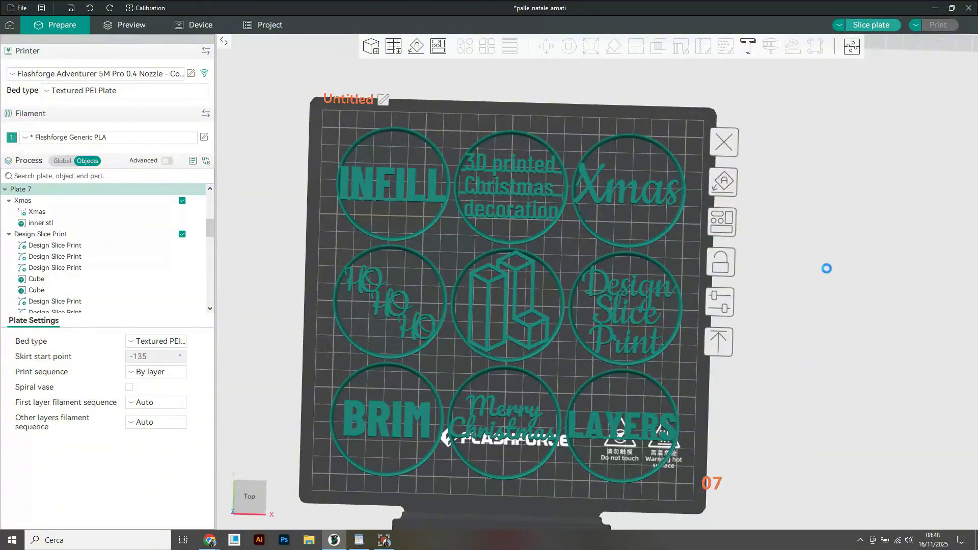
left_click(131, 25)
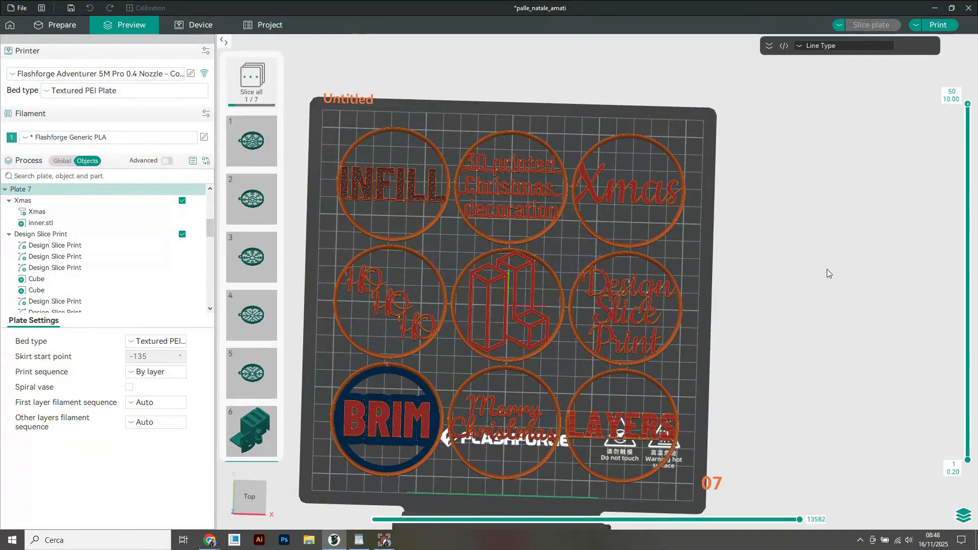